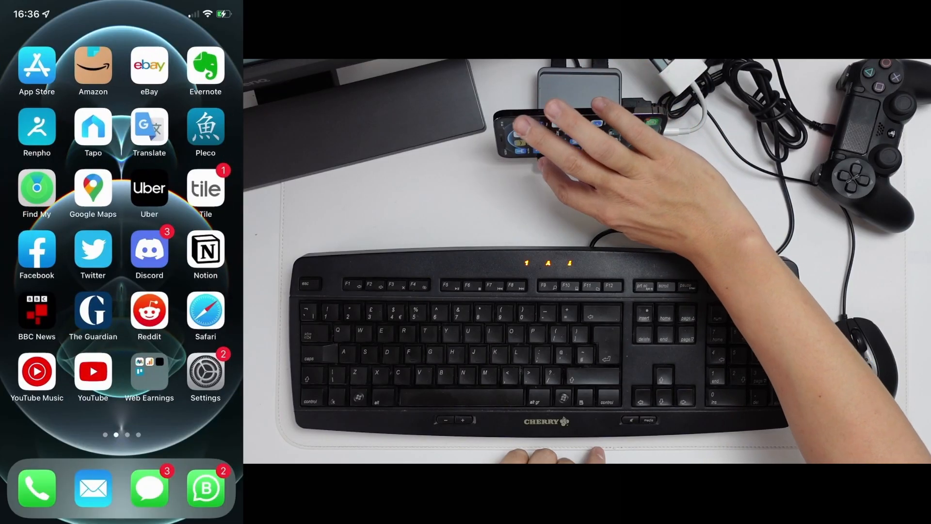
- Search the App Store for 'k2 keymander' to find and install the K2 Mobile app
text(k2 keymander)
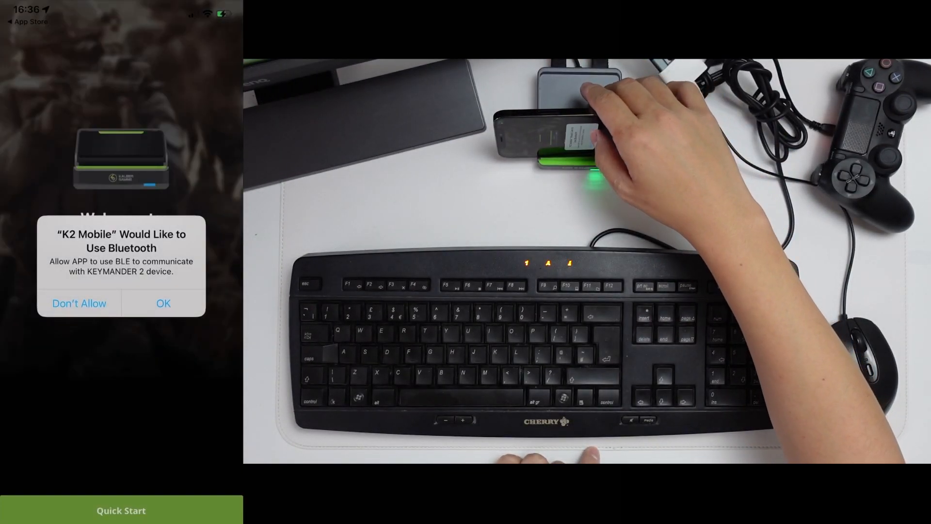
- Allow Bluetooth, start the guide and advance past the gamepad, keyboard & mouse and power pages
click(163, 302)
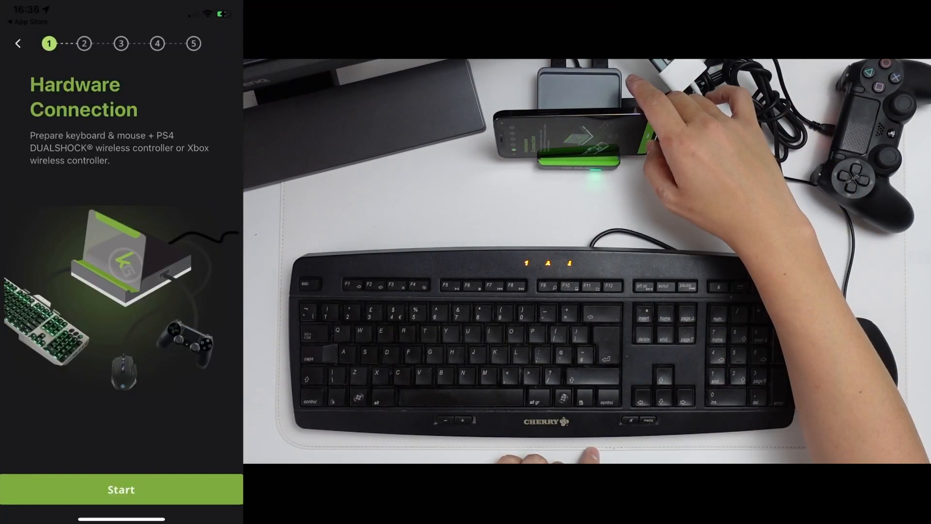
click(121, 489)
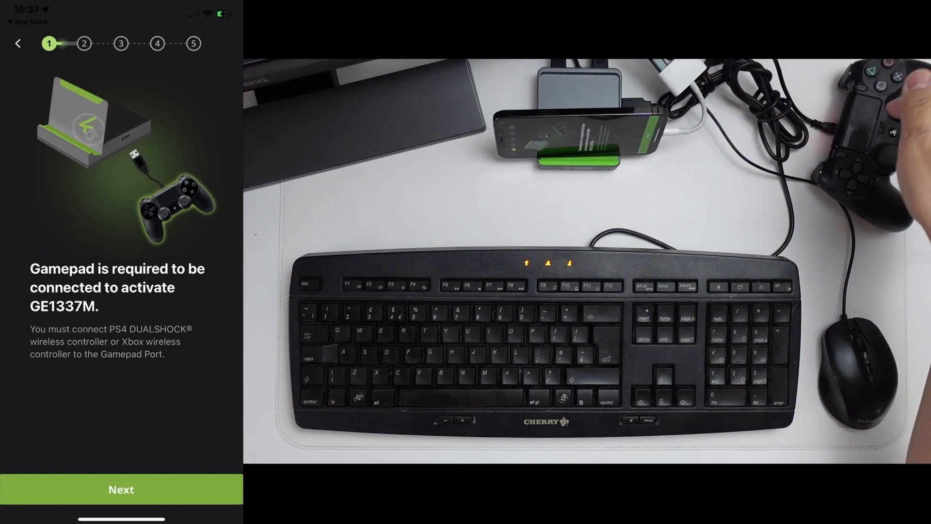
click(121, 488)
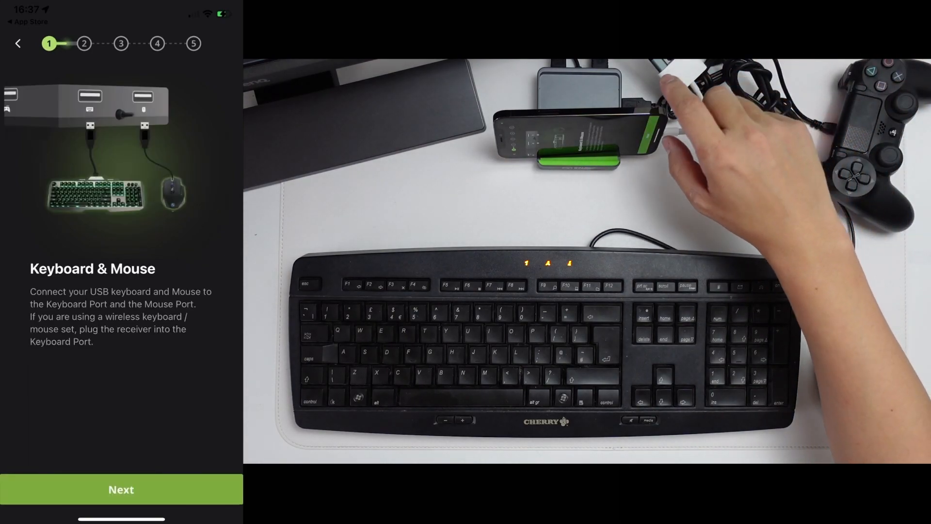
click(121, 489)
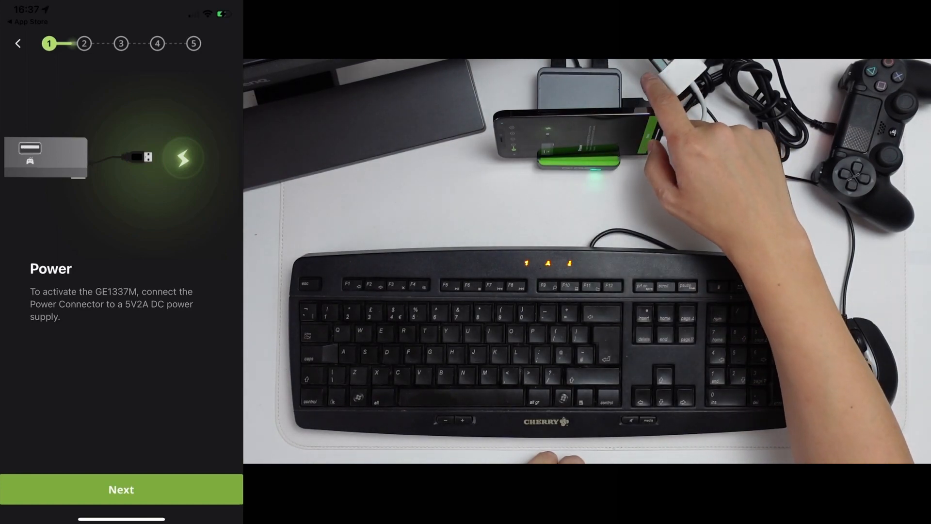
click(121, 488)
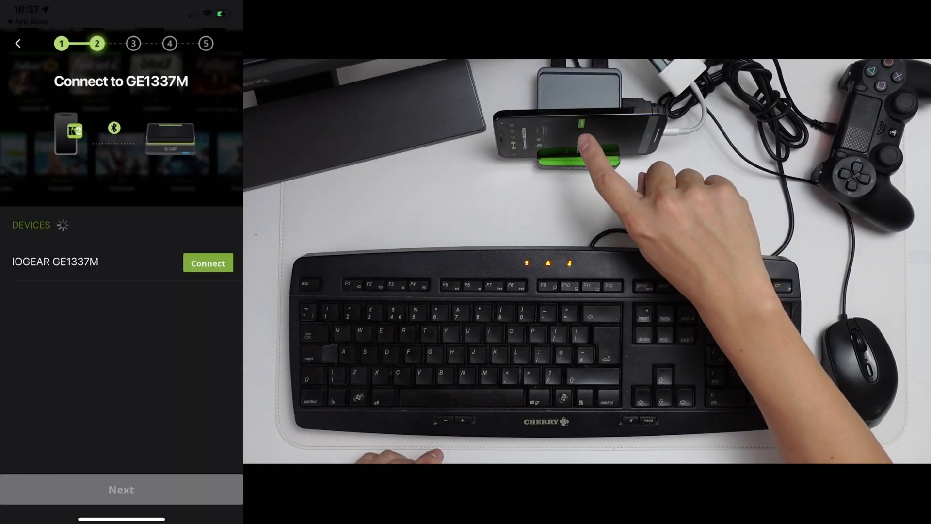
- Connect the IOGEAR GE1337M, confirm its firmware is current and keep 'This device' for play
click(207, 263)
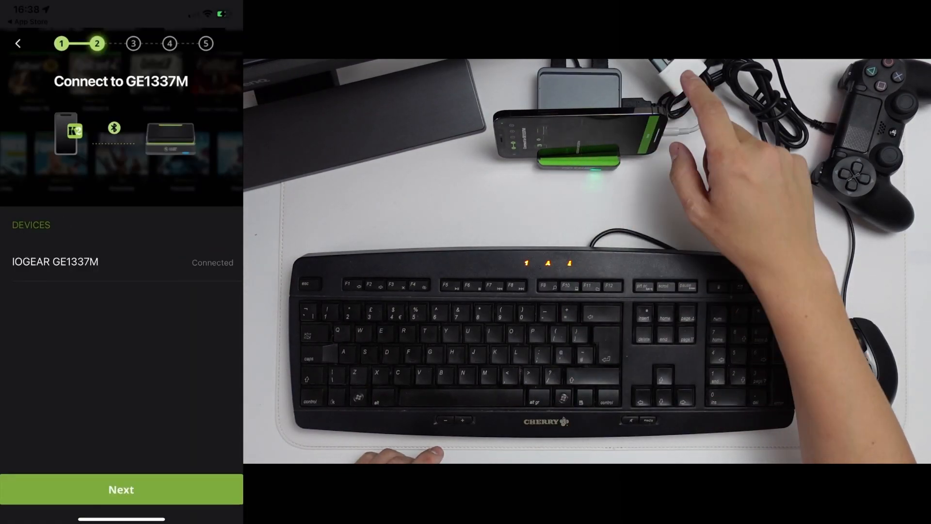
click(121, 489)
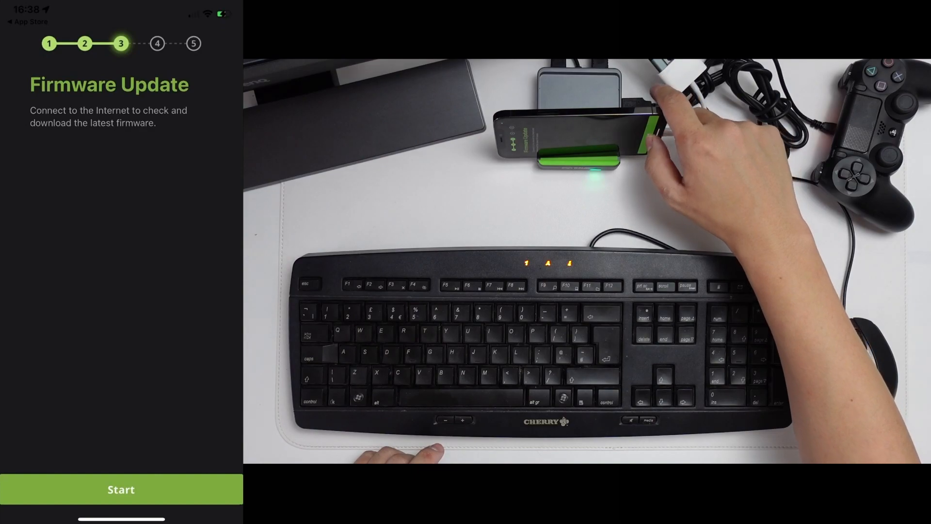
click(121, 489)
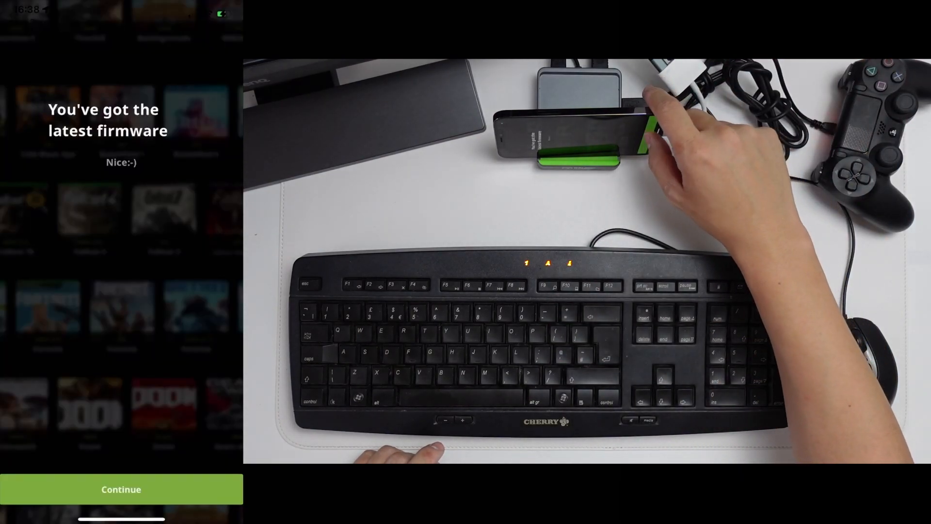
click(121, 488)
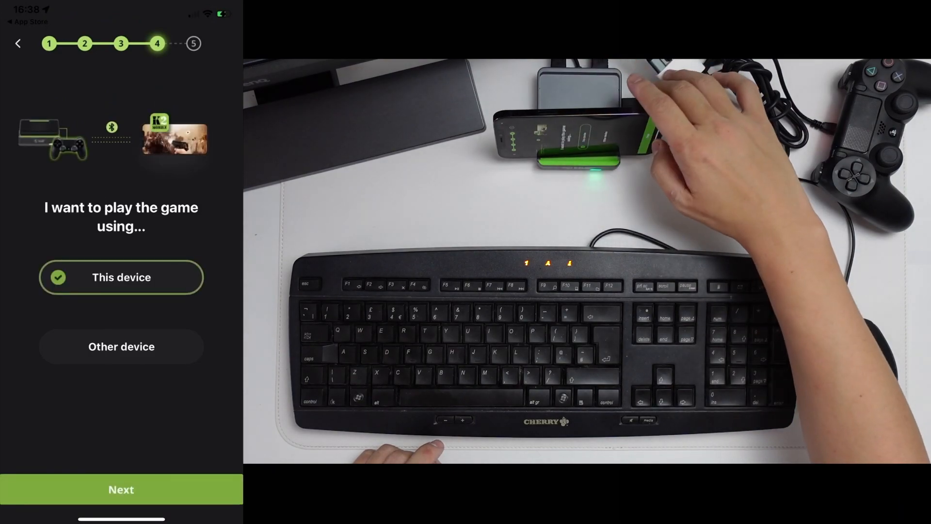
click(121, 489)
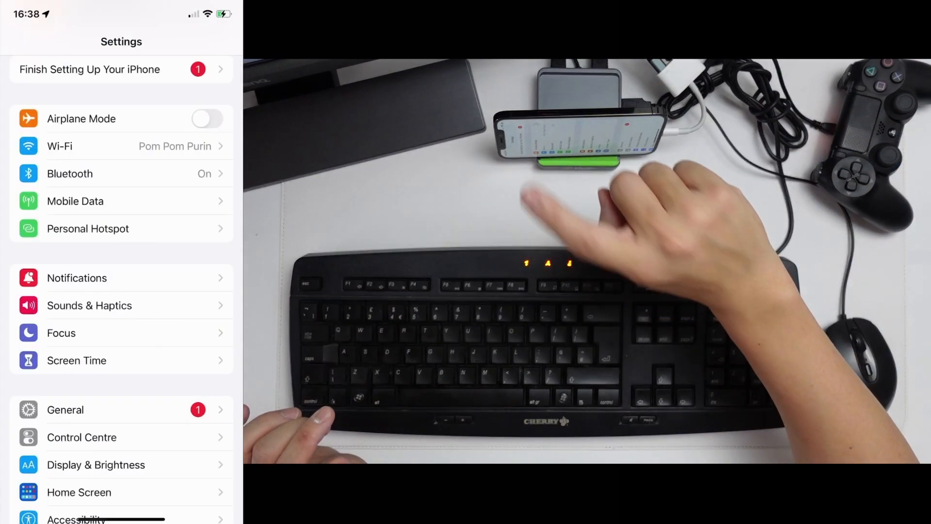
- Pair the IOGEAR GE1337M from iOS Settings > Bluetooth under Other Devices
click(70, 174)
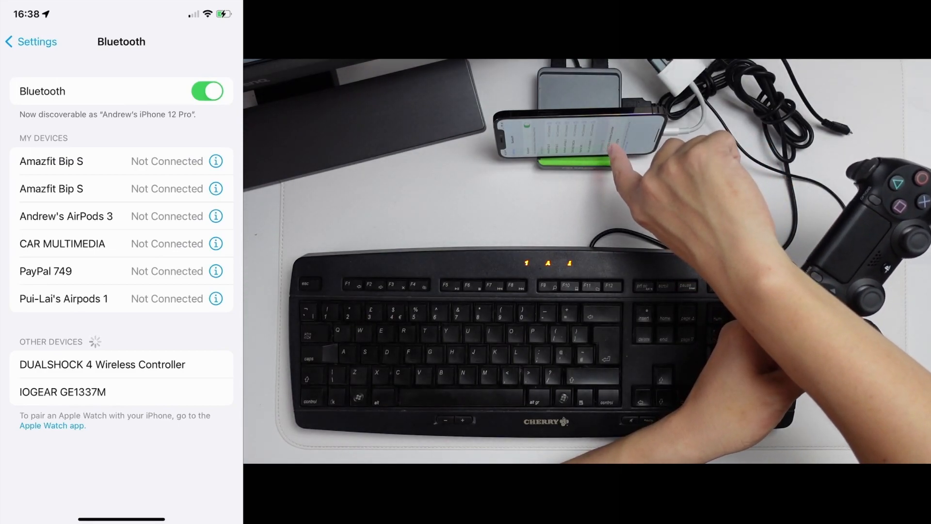
click(102, 364)
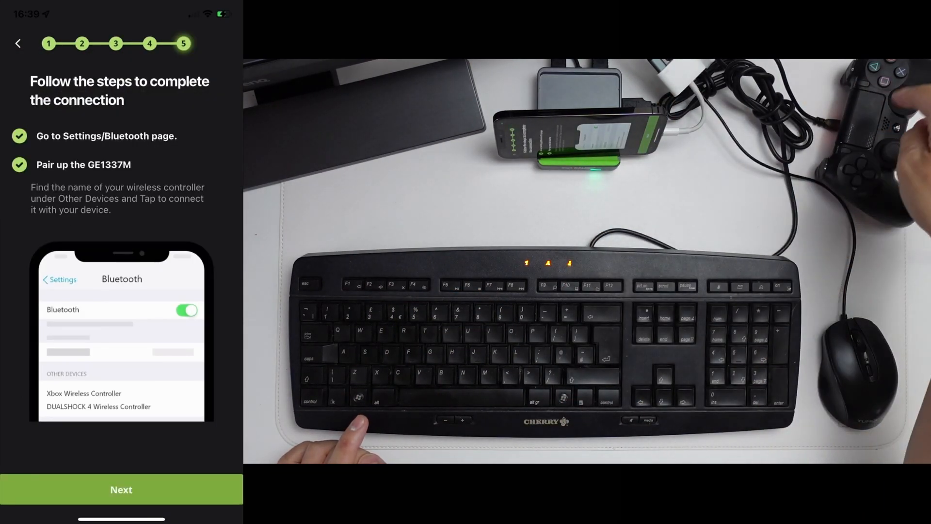
- Complete the final setup step to reach the Device dashboard showing Ready for Gaming
click(120, 488)
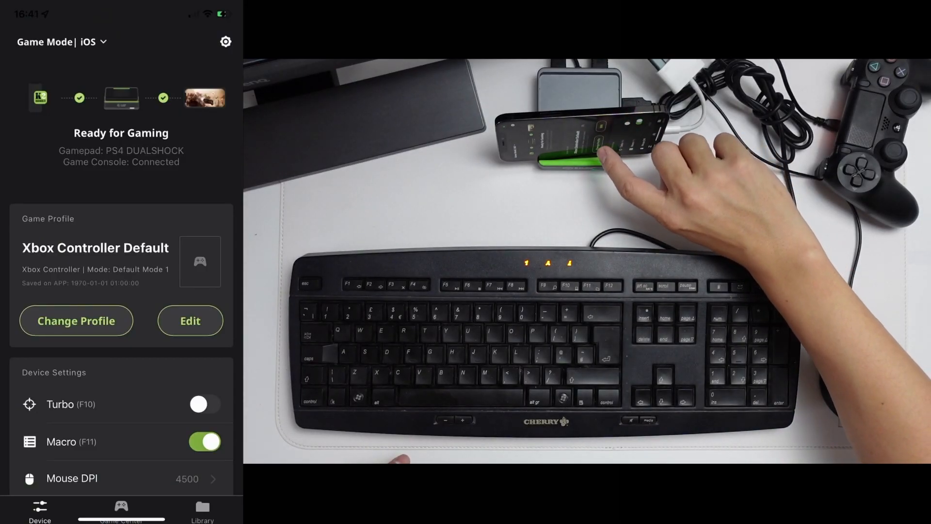
- Edit the Xbox Controller Default profile, review Aim sensitivity and show its button mappings
click(190, 321)
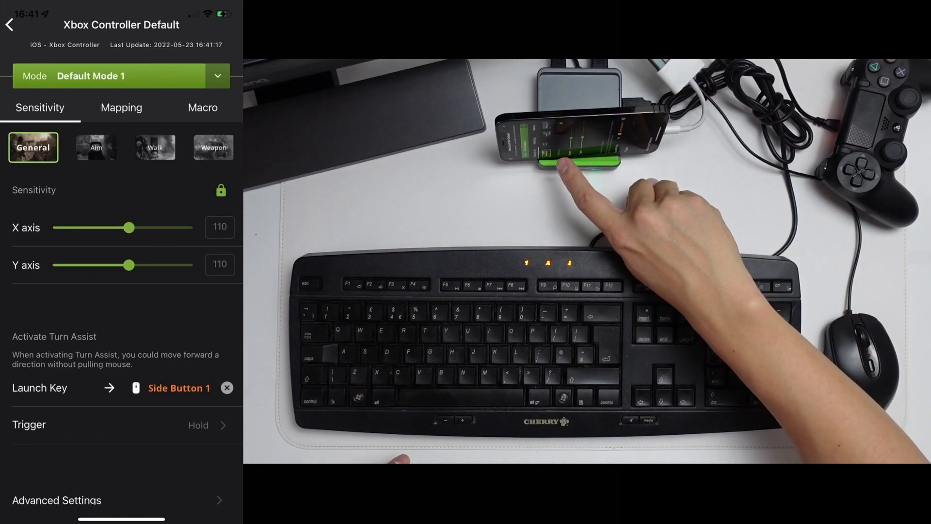
click(96, 148)
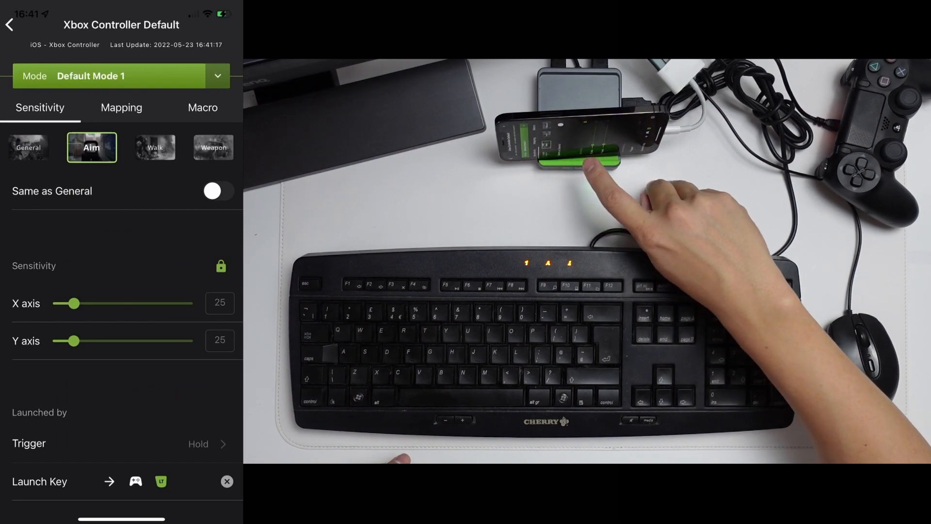
click(122, 107)
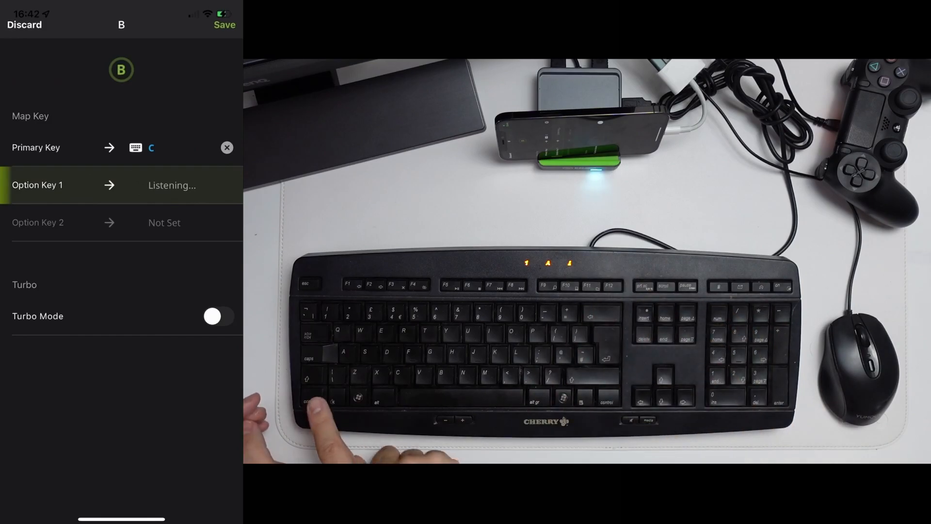
- Assign Ctrl as B's option key and save Y mapped to the middle mouse button
key(ctrl)
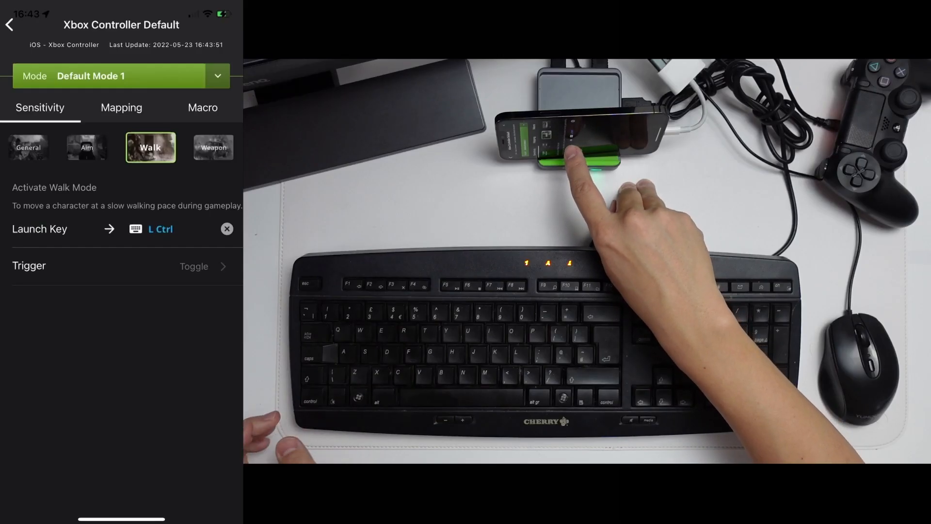
click(226, 229)
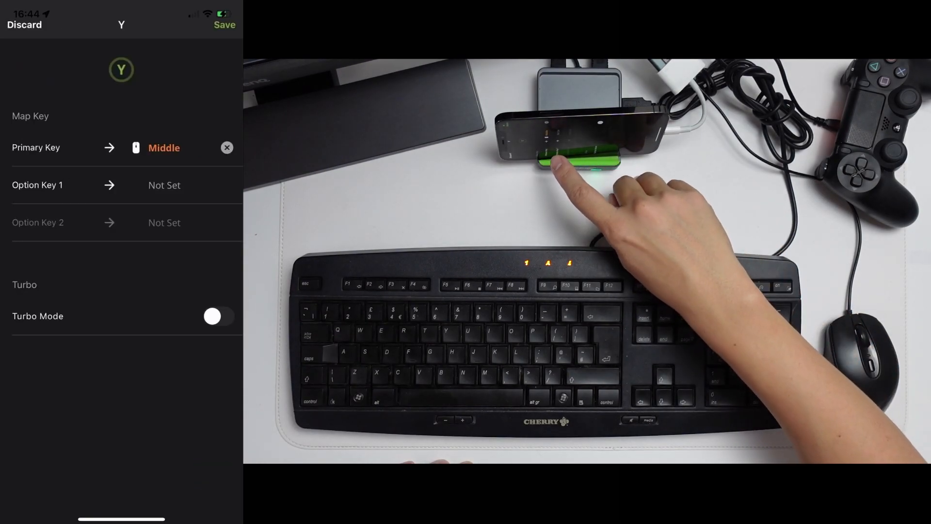
click(227, 148)
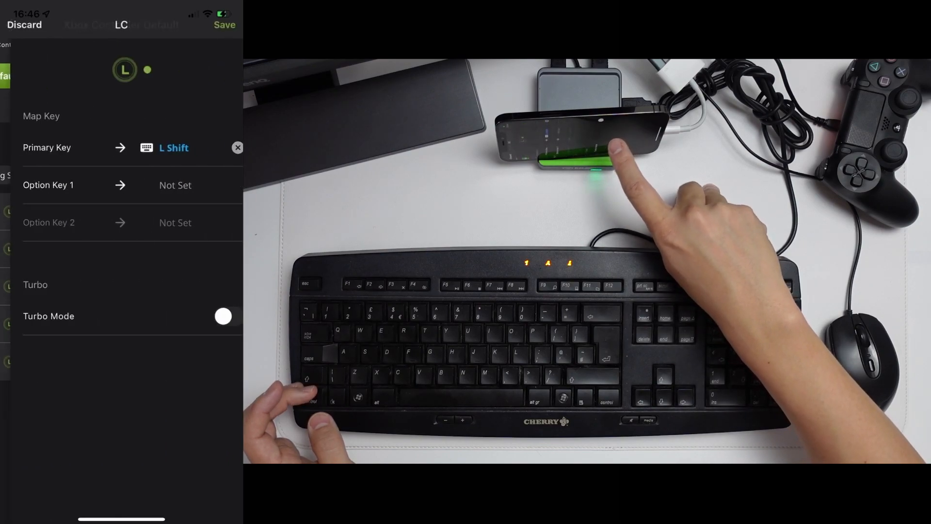
- Discard the stick-click assignment and set Walk mode's launch key to L Shift
click(23, 25)
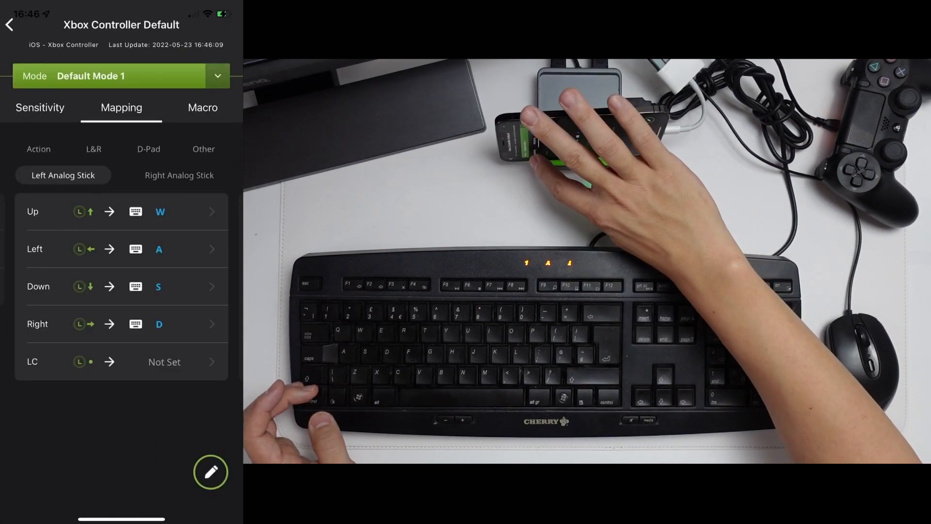
click(39, 108)
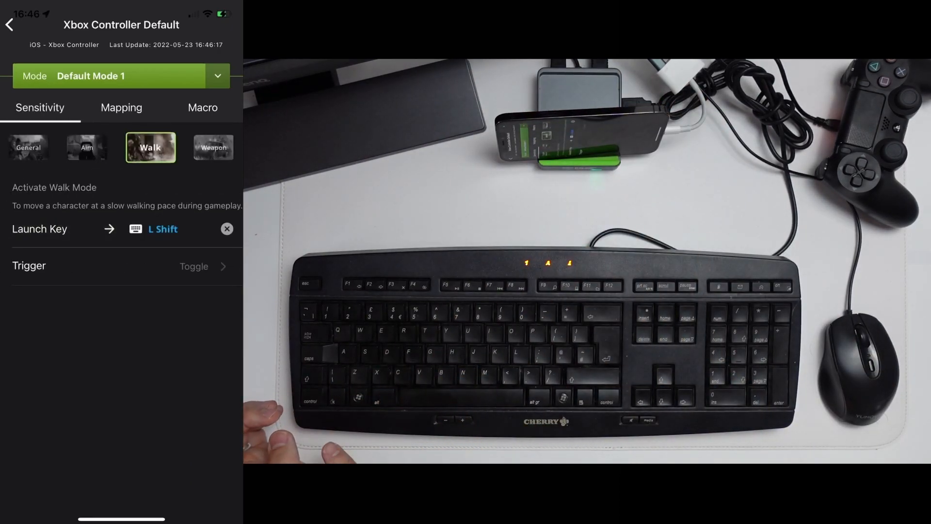
click(202, 108)
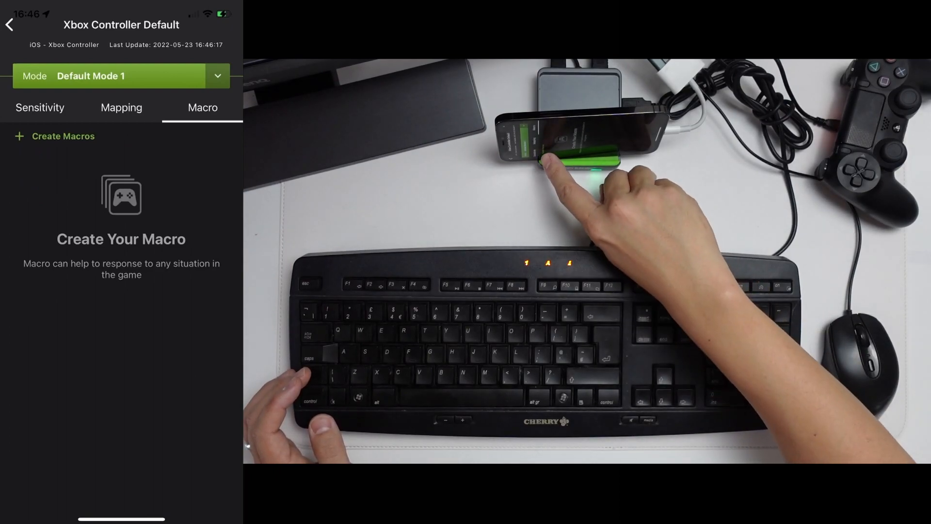
- Record a short keyboard macro for the Xbox profile and stop the recording
click(64, 135)
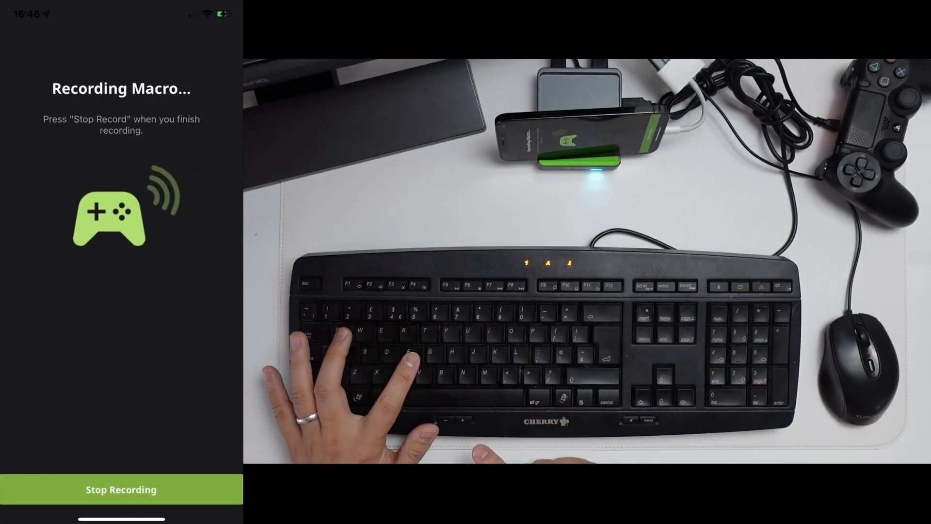
click(120, 489)
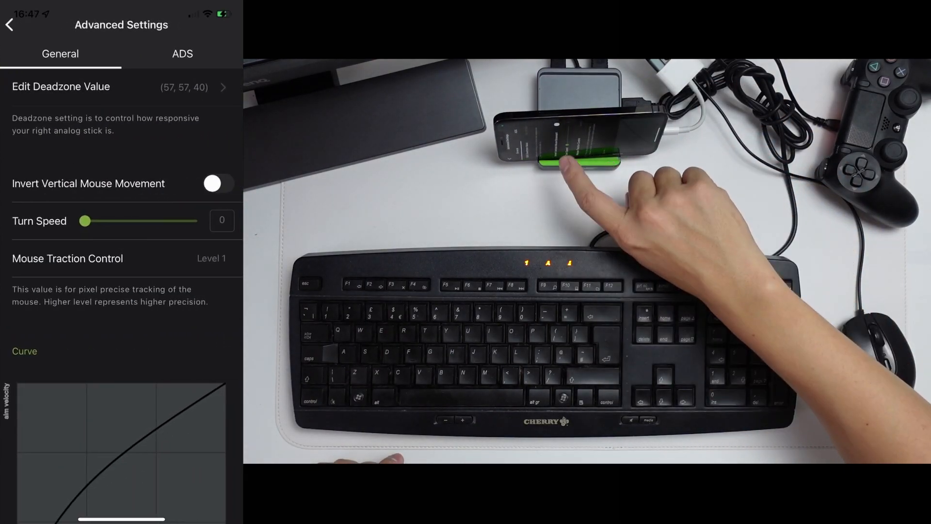
- Turn on Invert Vertical Mouse Movement and save the profile back to the Device screen
click(219, 184)
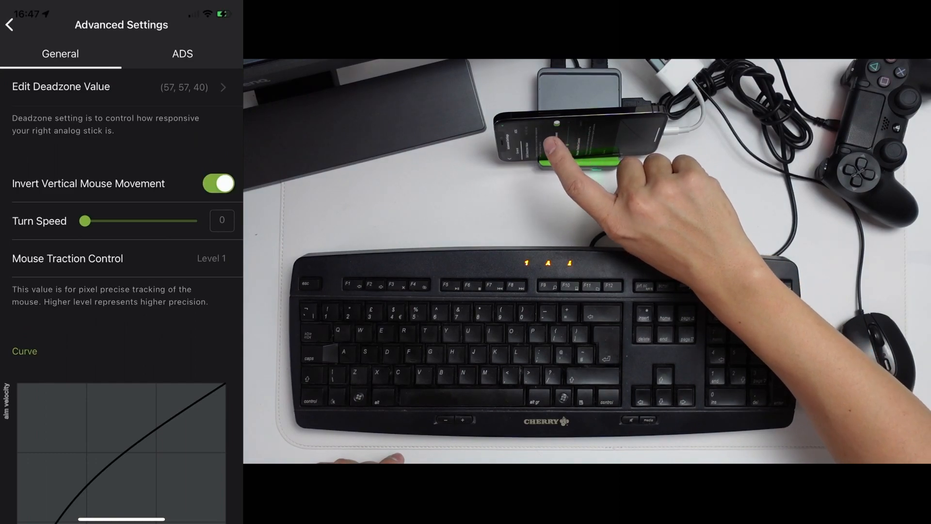
click(182, 53)
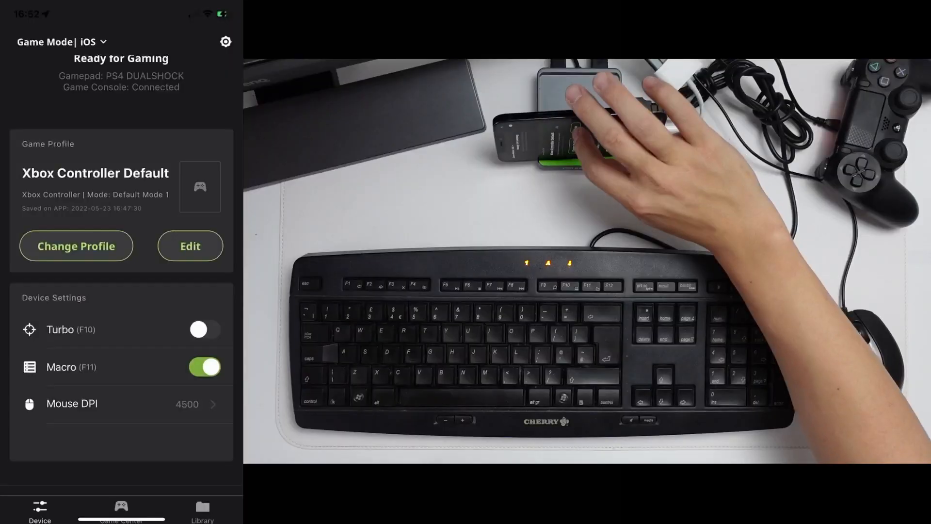
- Edit the Xbox profile again, review Aim and General sensitivity, and reach the aim-velocity curve in Advanced Settings
click(190, 245)
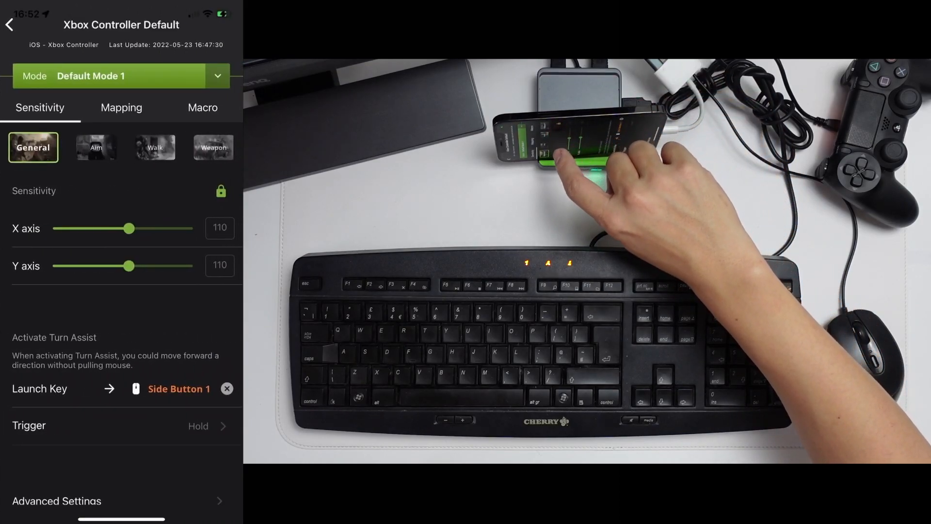
click(91, 147)
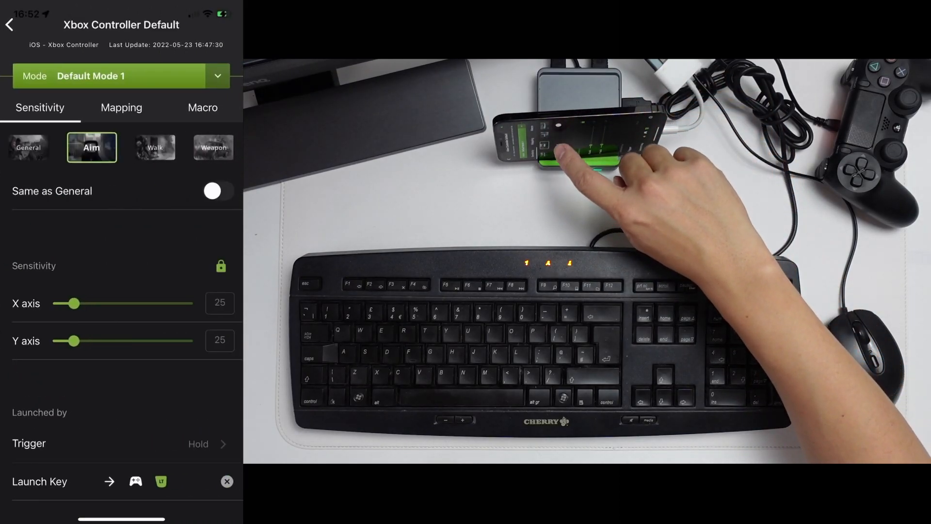
click(33, 147)
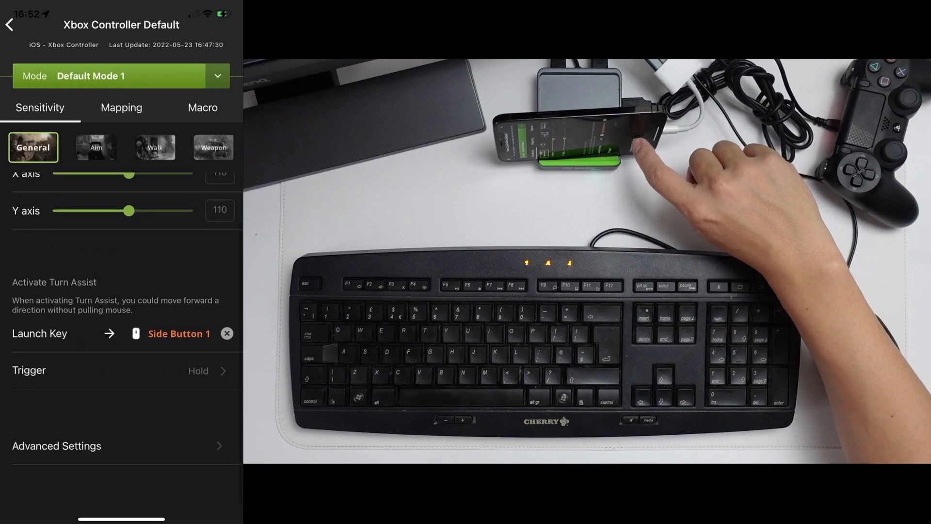
click(56, 445)
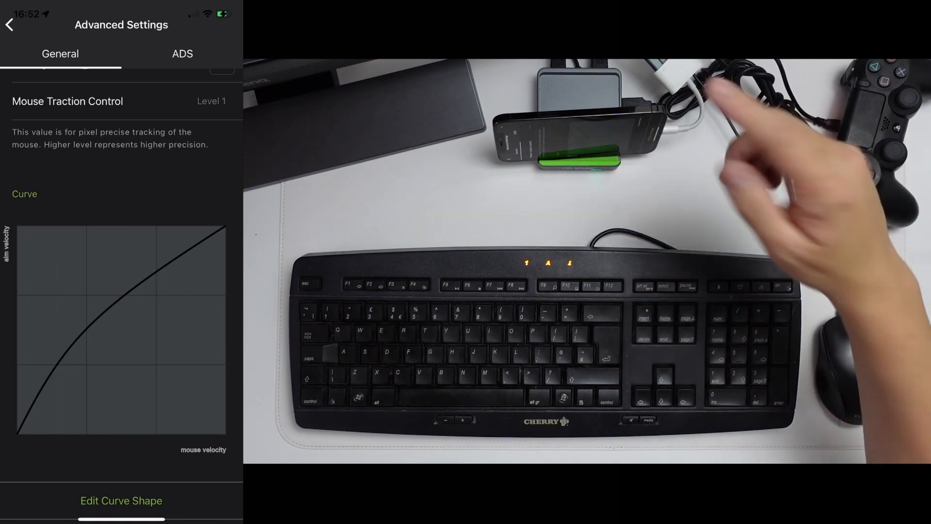
- Save the second preset curve (slow start, steep finish), then browse Game Center's downloadable profiles
click(121, 501)
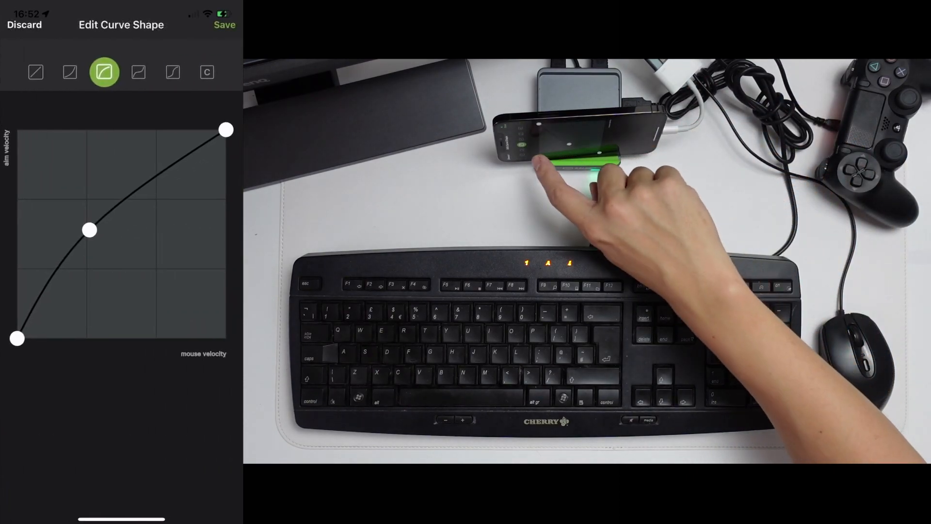
click(70, 72)
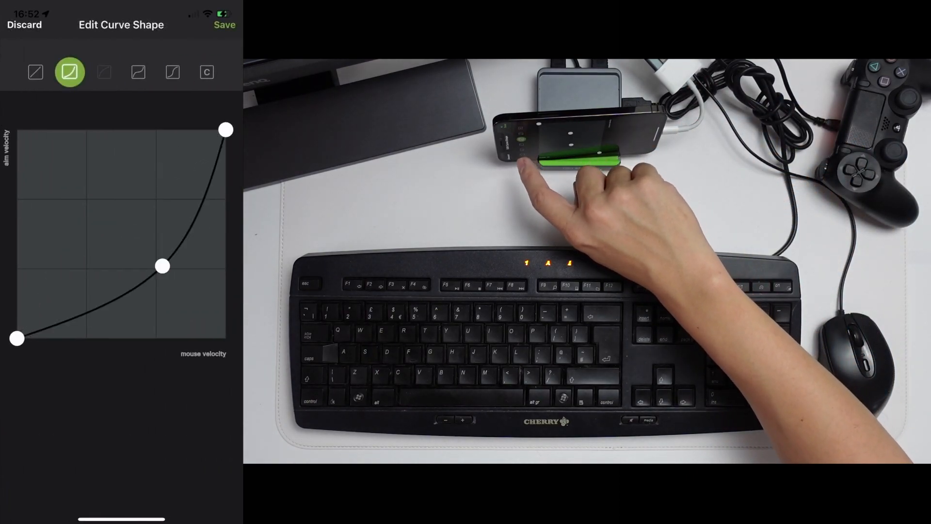
click(103, 72)
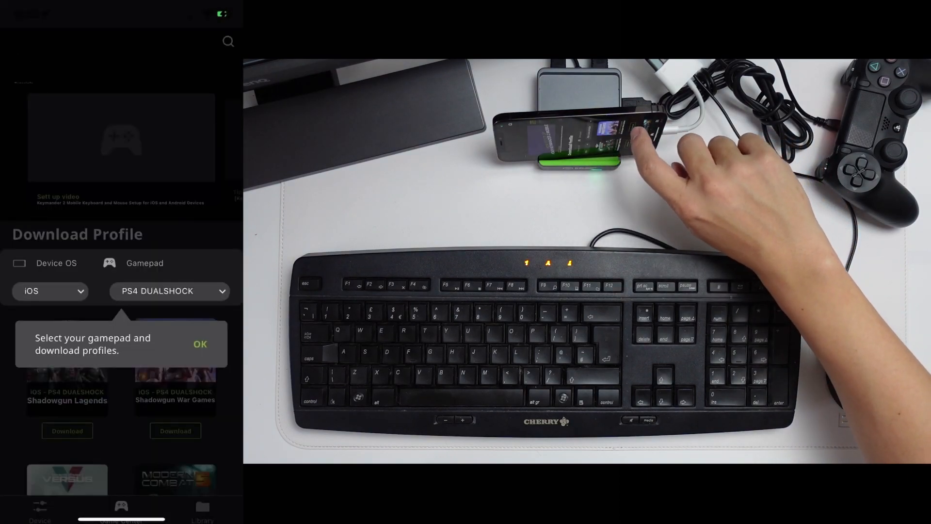
scroll(down, 3)
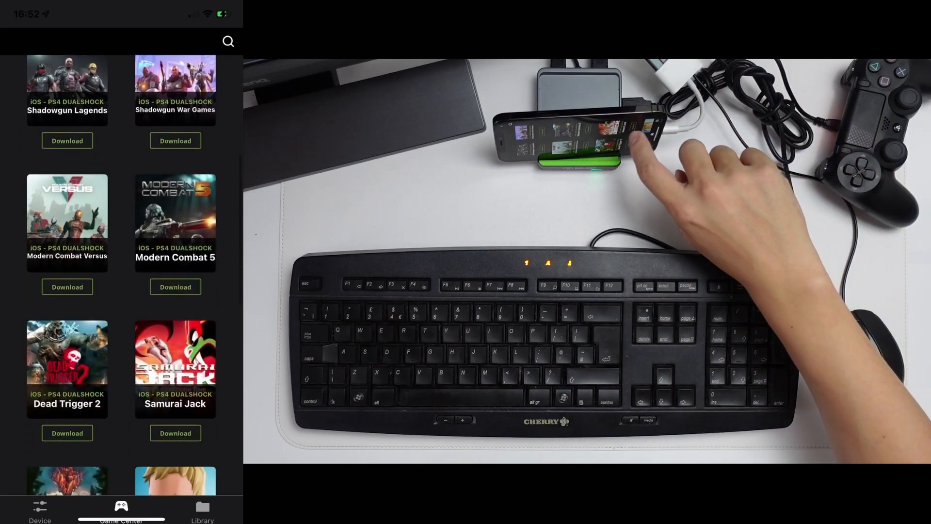